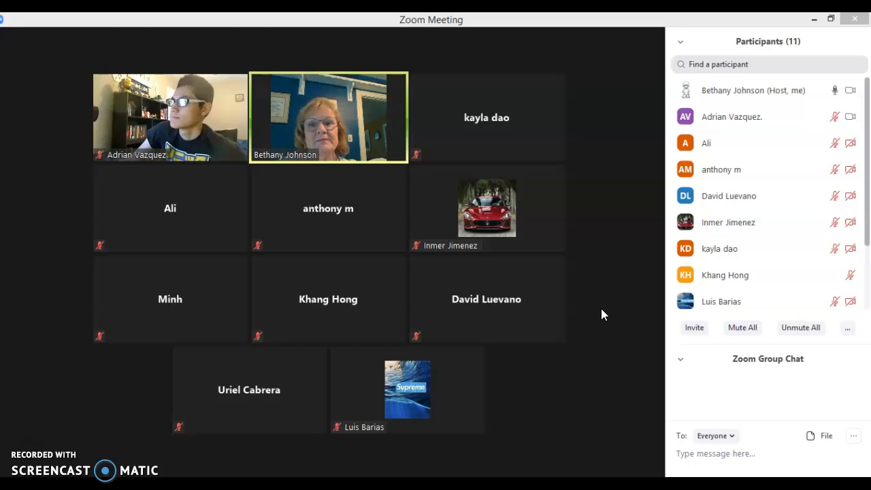
mouse_move(644, 316)
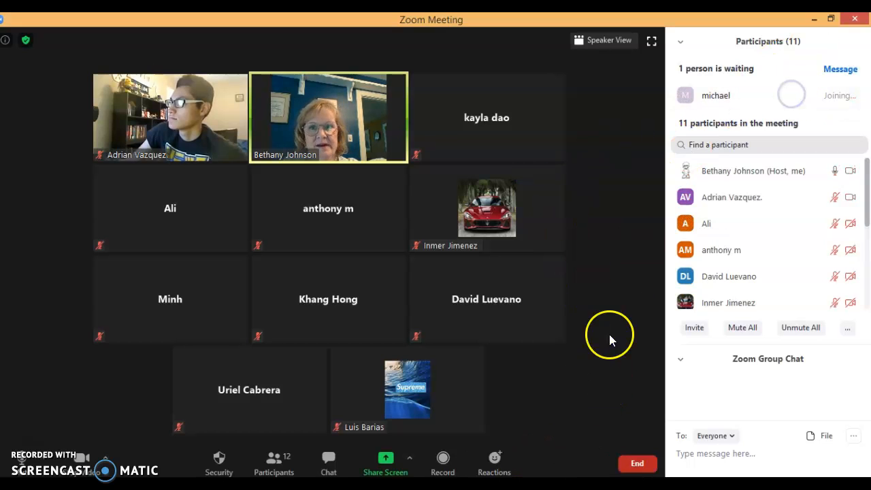
mouse_move(453, 368)
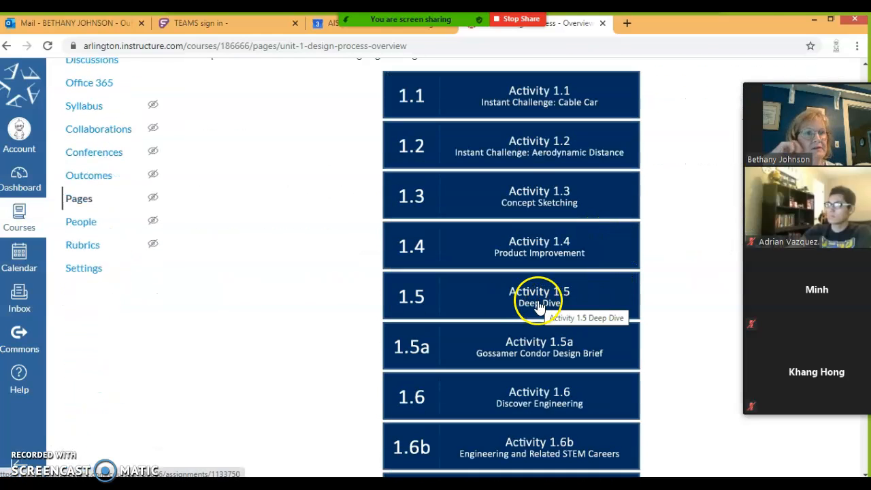
Step: Open the Activity 1.5 Deep Dive assignment from the Unit 1 overview page
click(538, 296)
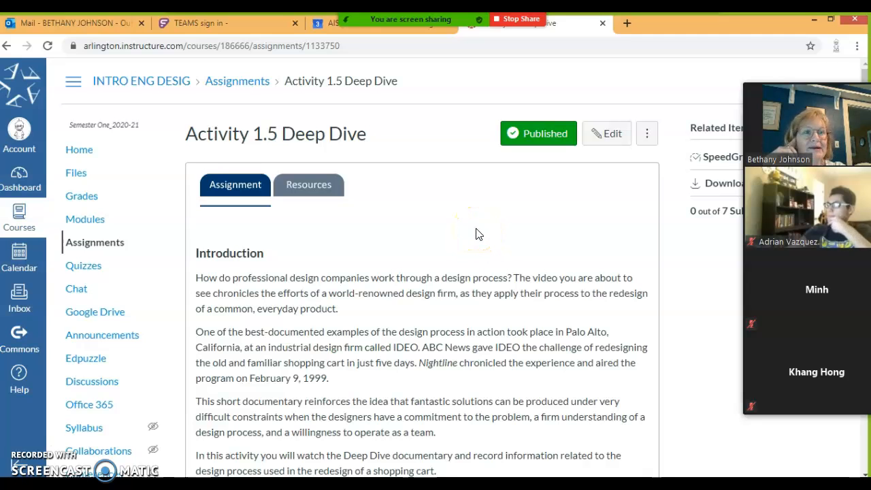
click(308, 185)
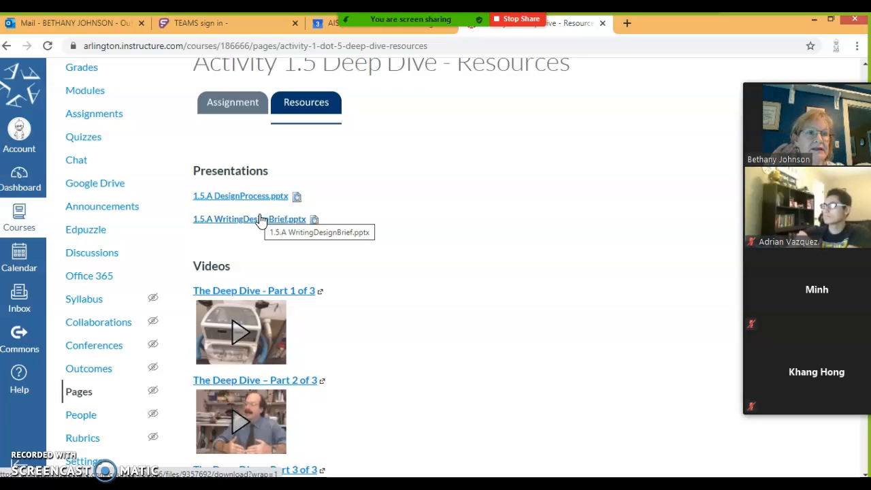
mouse_move(429, 307)
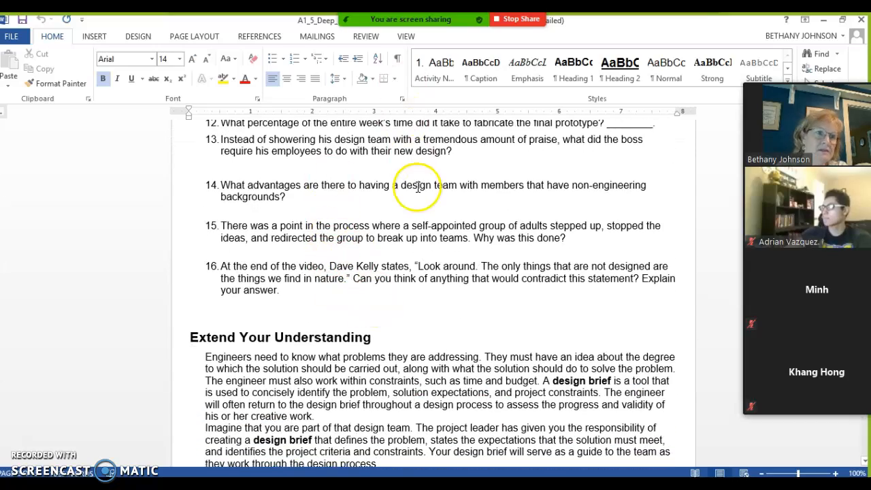
Step: Scroll past the video questions to the Extend Your Understanding design brief
scroll(down, 3)
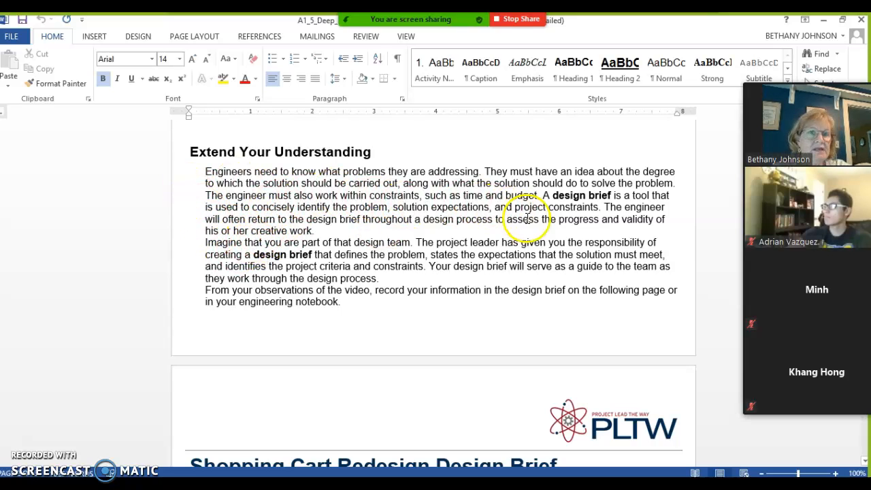
scroll(down, 3)
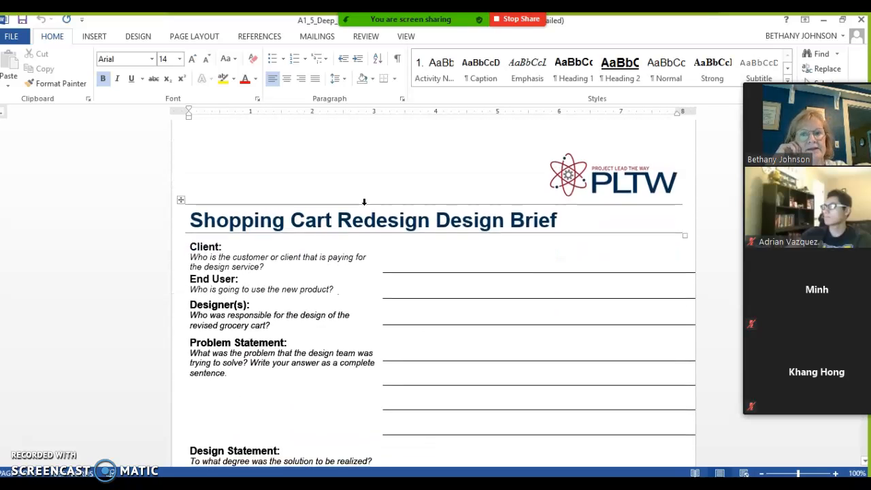
Step: Enter 'Grocery Stores' as the Client in the design brief
scroll(down, 3)
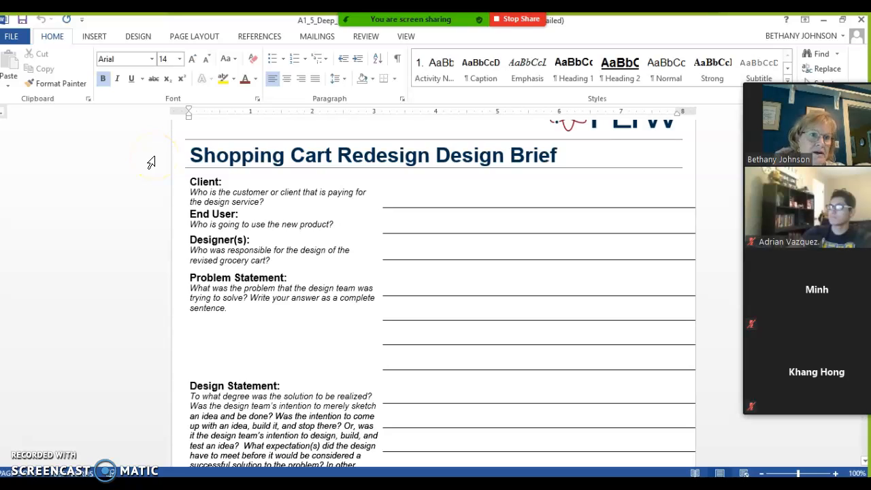
text(Grocery Stores)
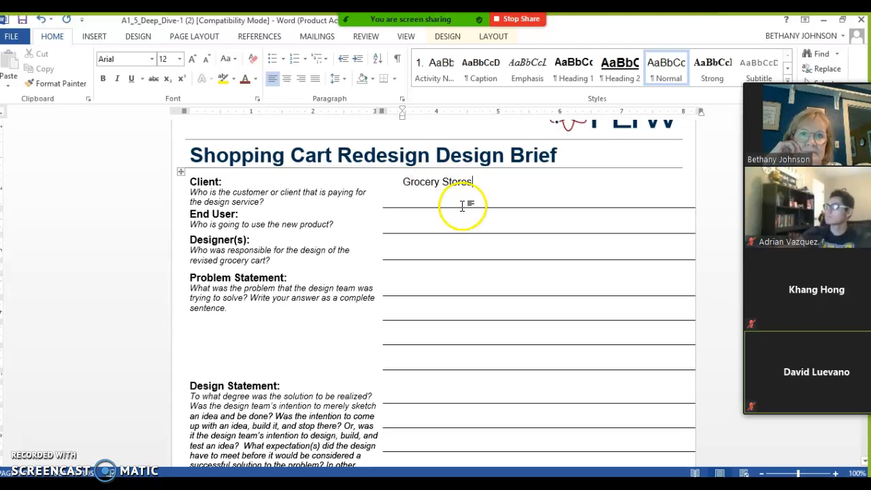
Step: Extend the End User label to read 'End User/Target Consumer'
click(347, 191)
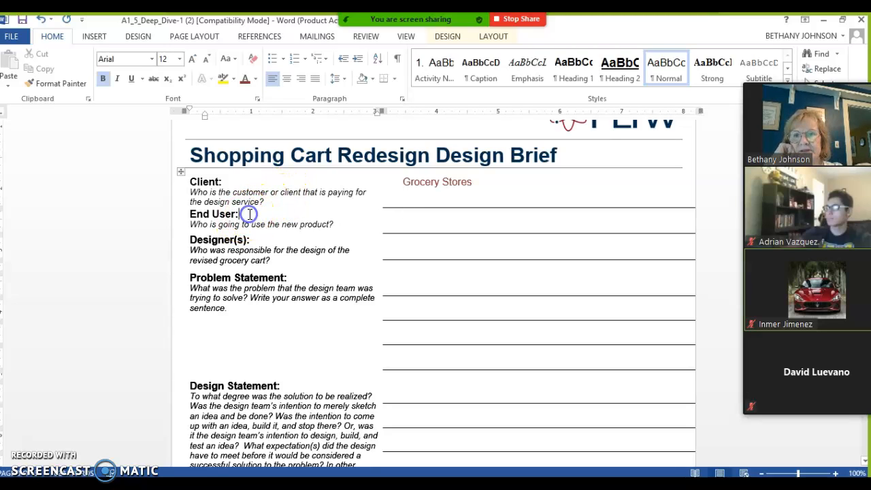
text(?Target Consumer)
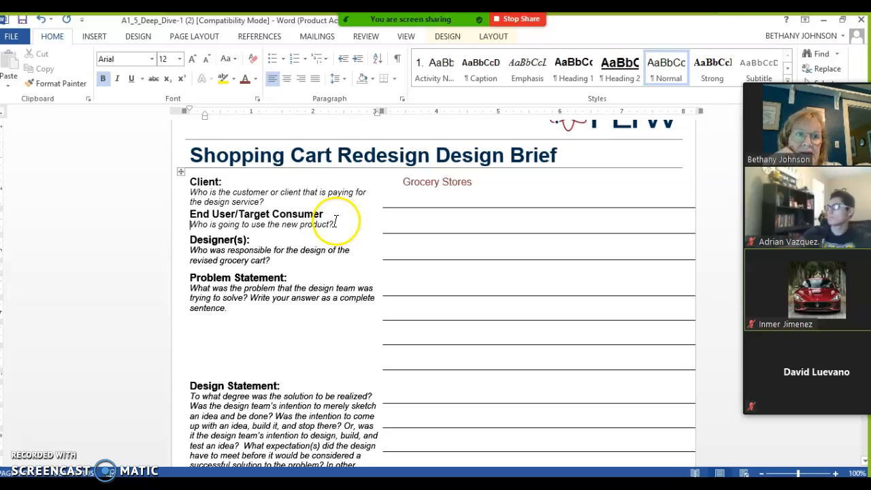
Step: Enter 'IDEO' as the Designer(s) answer
text(IDEO)
click(539, 284)
text(Shopping carts damage vehicles in)
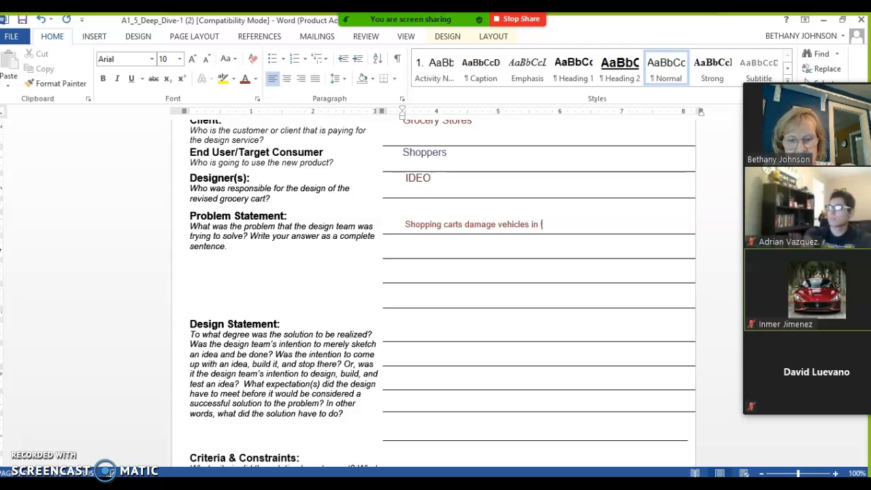
Step: Finish the parking-lot problem and add stolen carts and child safety problems
text(the parking lot.)
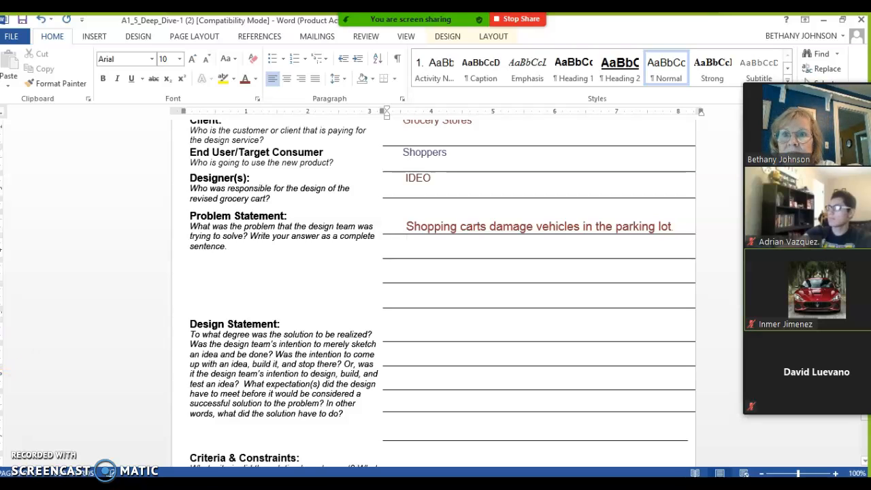
text(Shopping carts were stolen.)
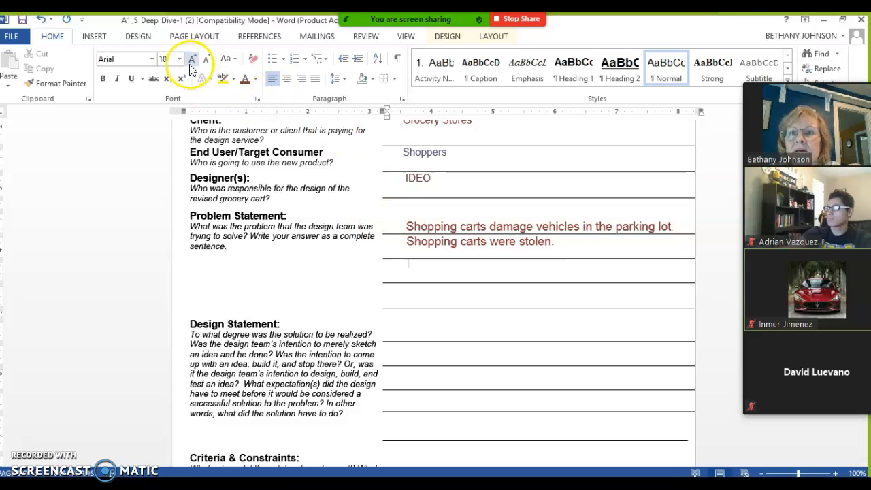
text(Shopping carts were unsafe for children.)
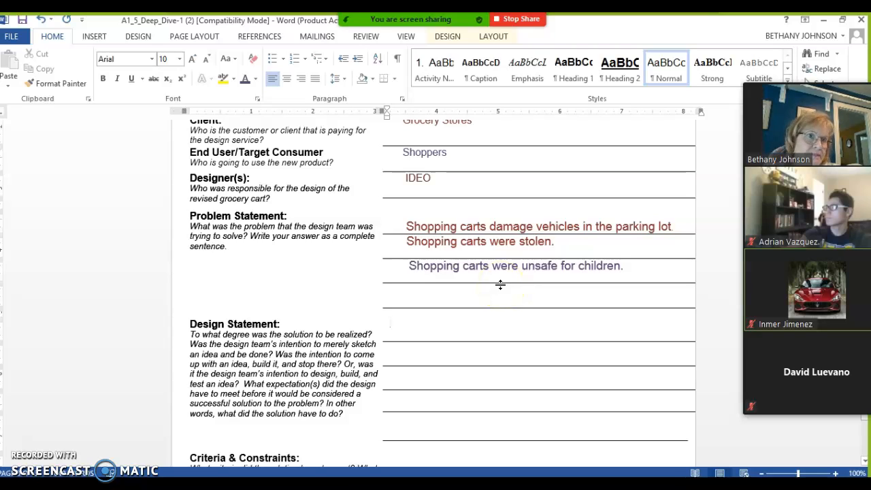
Step: Place the cursor on the first Design Statement line and show font sizes
click(389, 323)
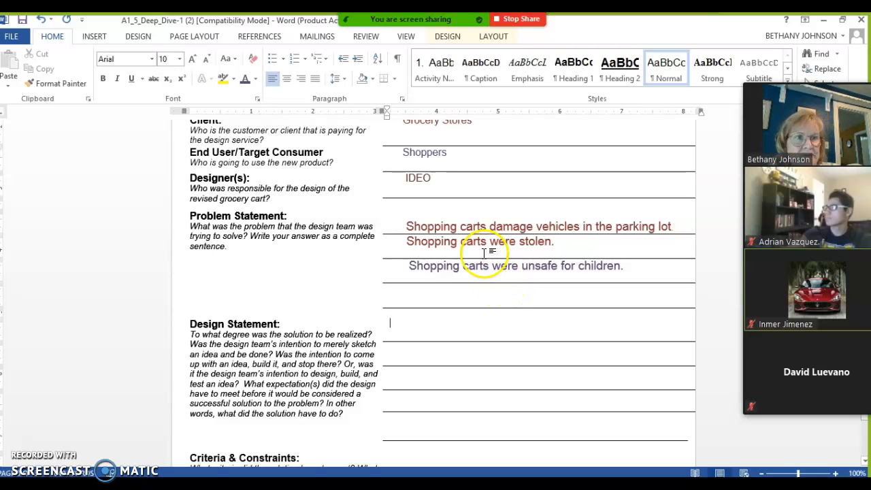
click(179, 58)
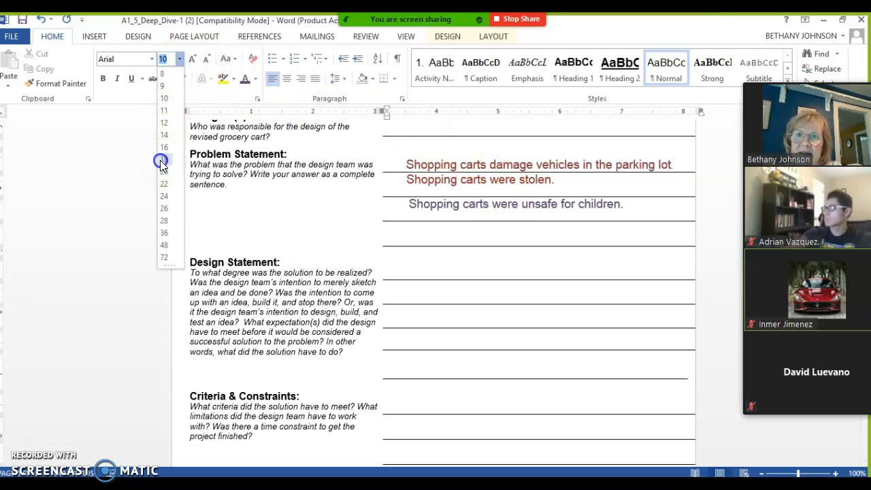
Step: Set the font to size 18 and type 'Design, build, and test'
click(254, 78)
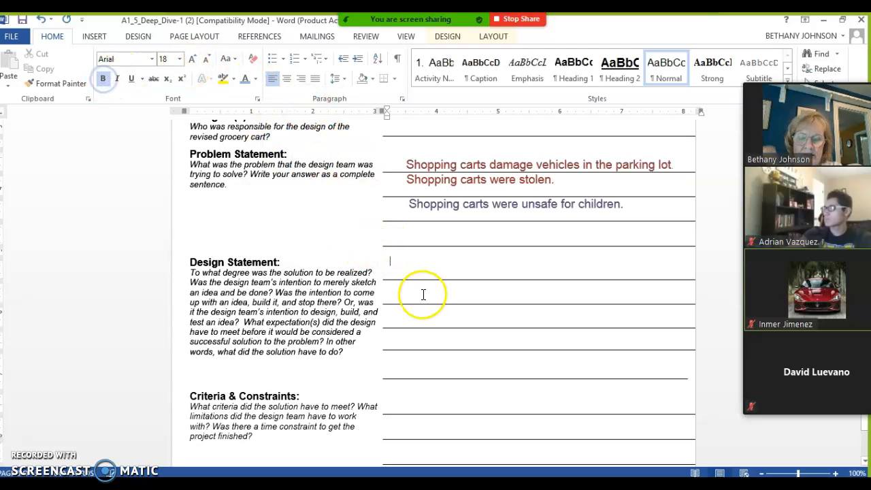
text(Design, build, and test)
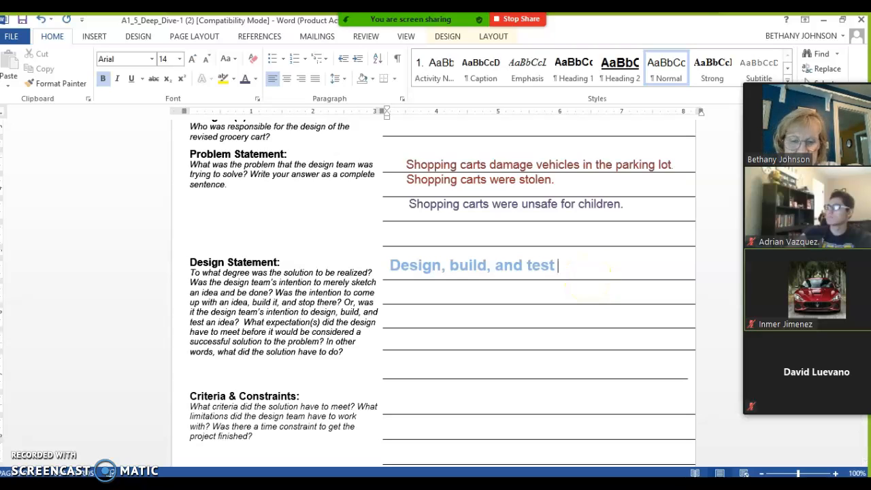
Step: Complete the statement: a cart that won't damage vehicles, is child-safe, and won't be stolen
text(a new shopping cart that will not damage vehicles in the parking lot, be safe for children, and will not be stolen.)
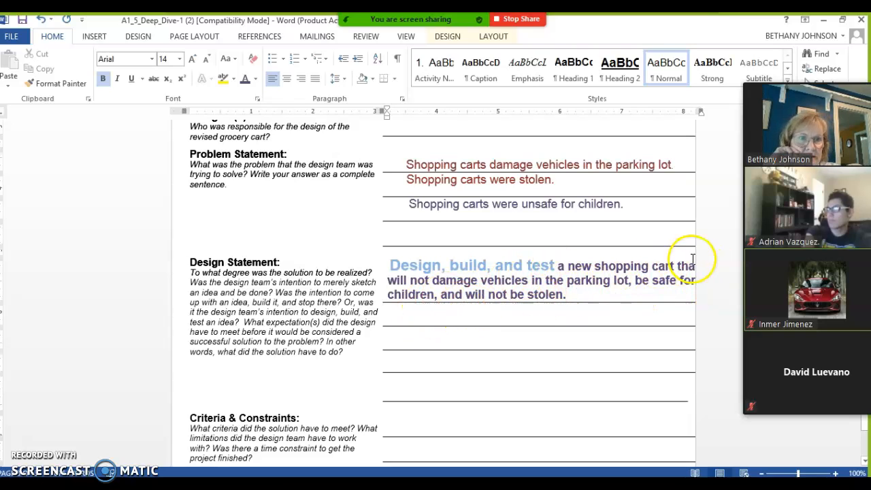
Step: Scroll down to bring the blank Criteria & Constraints section into view
scroll(down, 3)
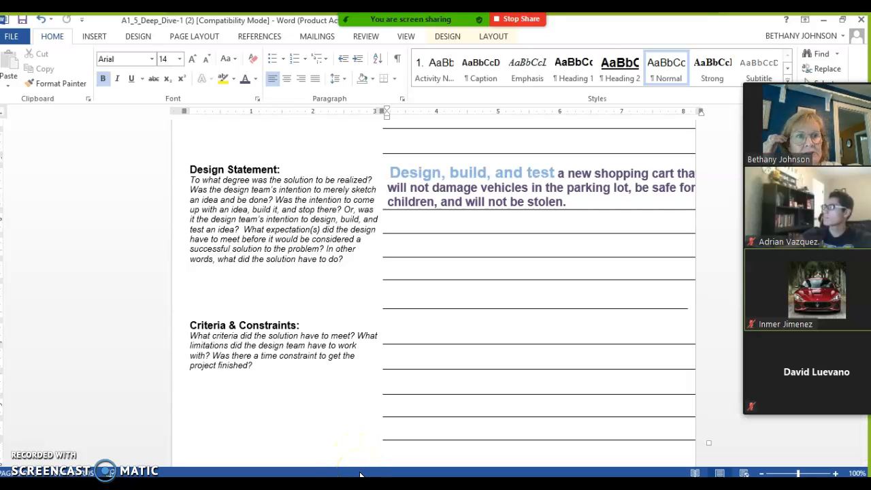
Step: Write 'They had to complete the project in one week.' under Criteria & Constraints
text(They had to complete the project in one wee)
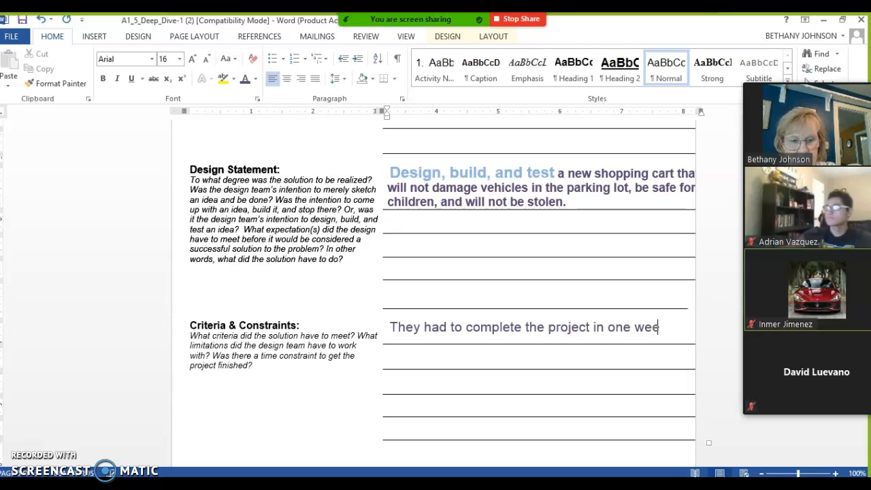
text(k.)
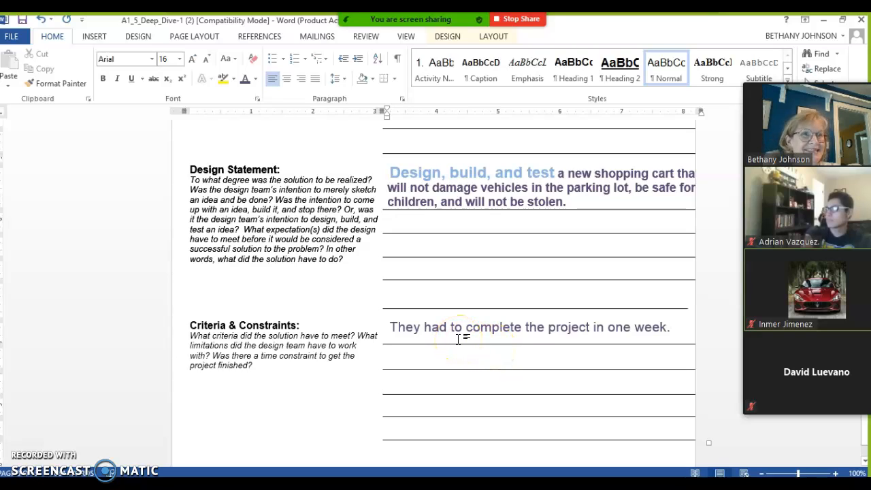